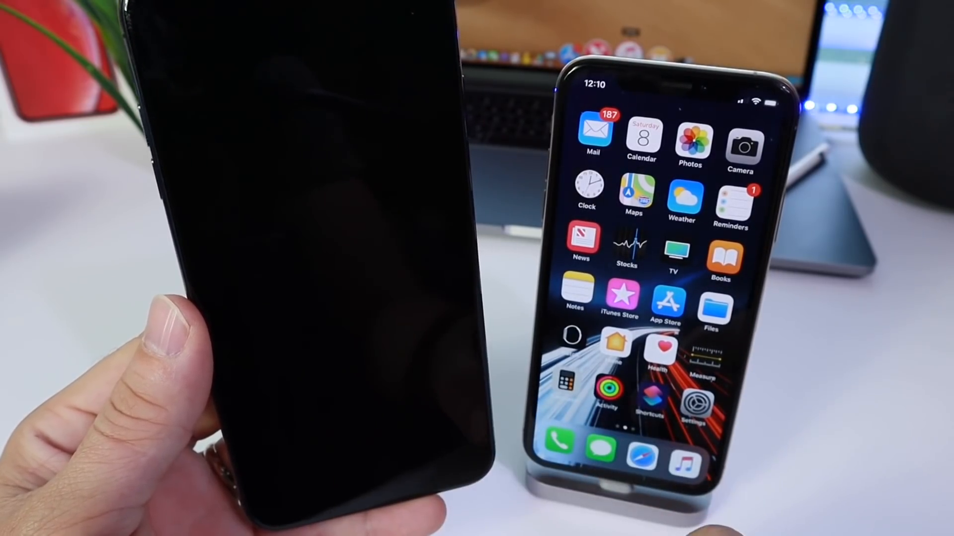
- Go to Settings > General > Background App Refresh and confirm it is On for all listed apps
click(696, 404)
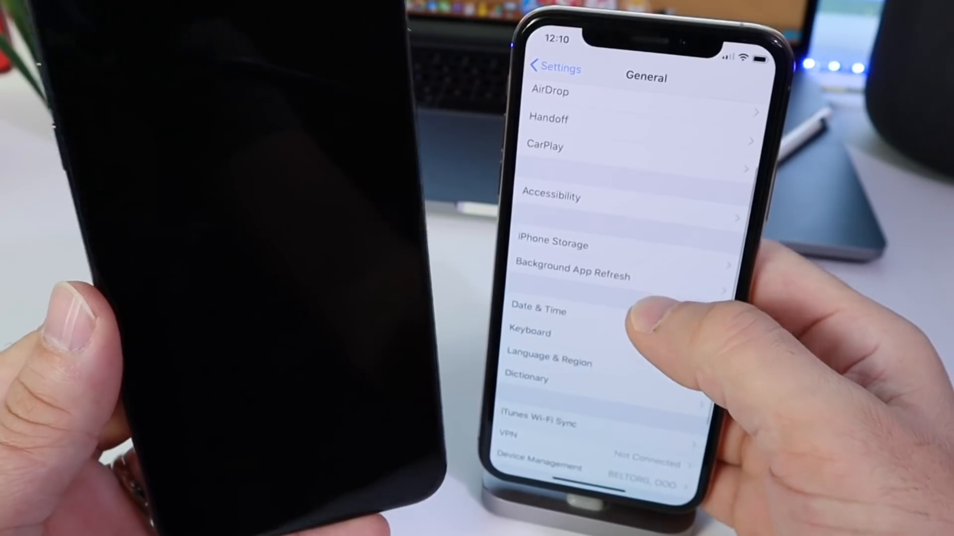
click(572, 268)
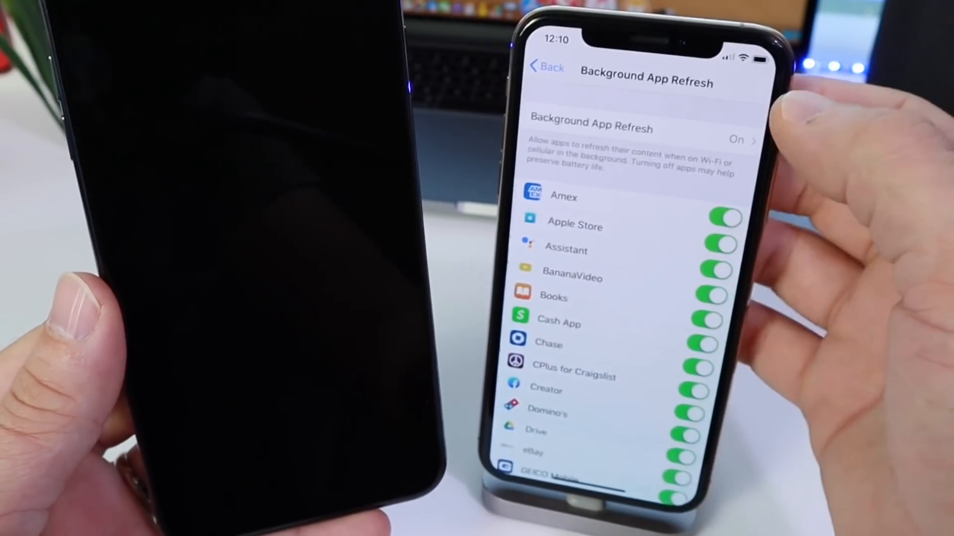